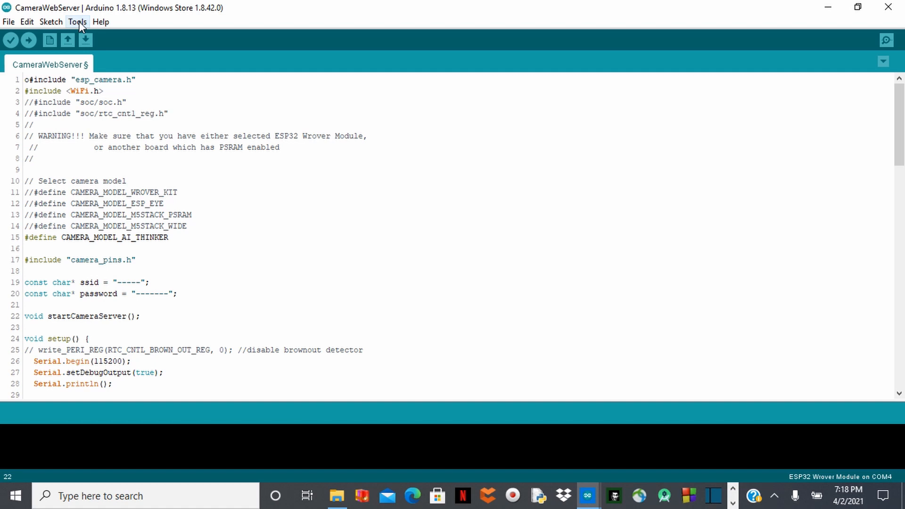
Bring up the Tools menu to verify ESP32 Wrover Module board and 115200 upload speed.
left_click(77, 21)
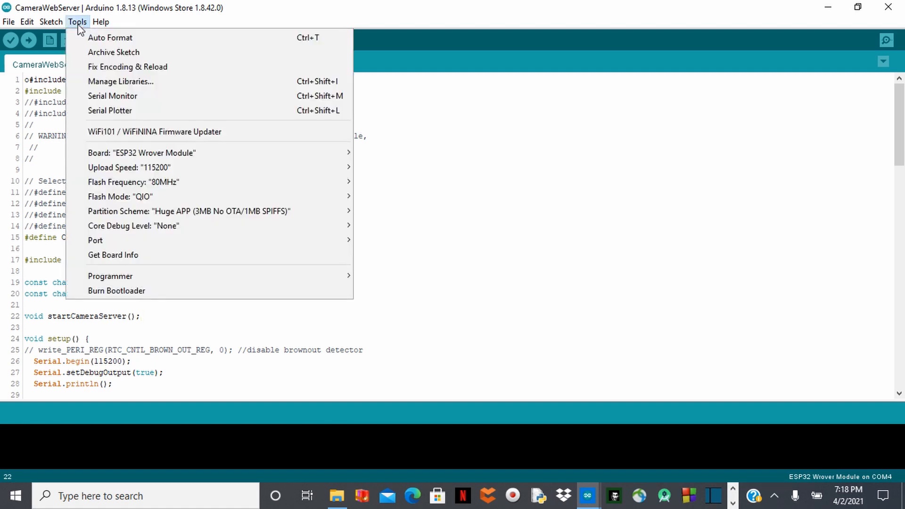
mouse_move(142, 152)
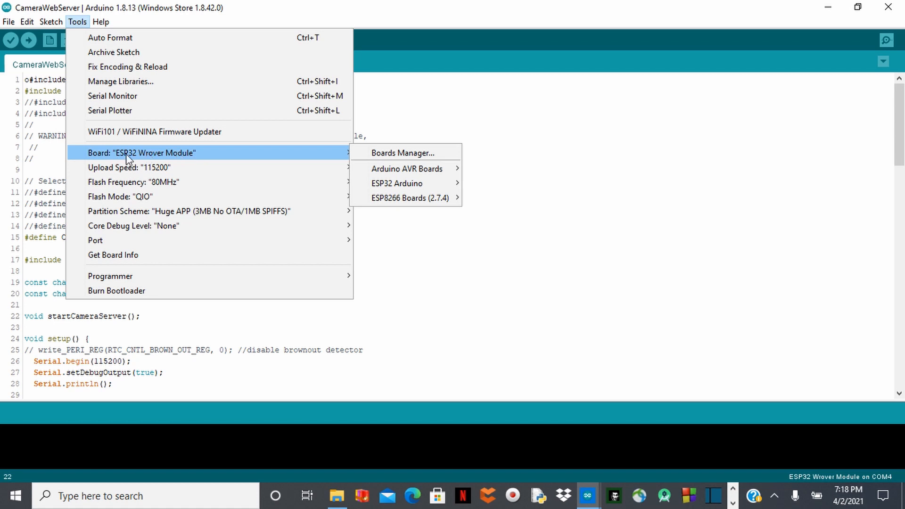
mouse_move(207, 161)
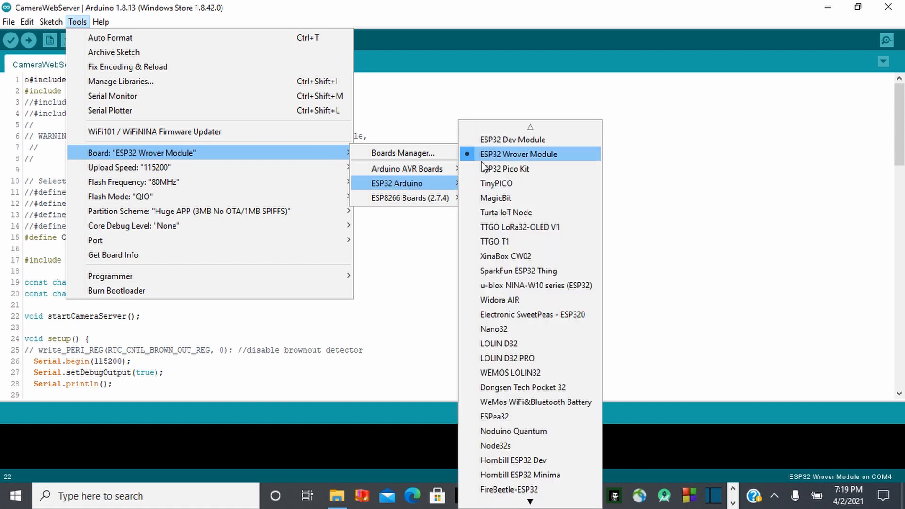
mouse_move(129, 167)
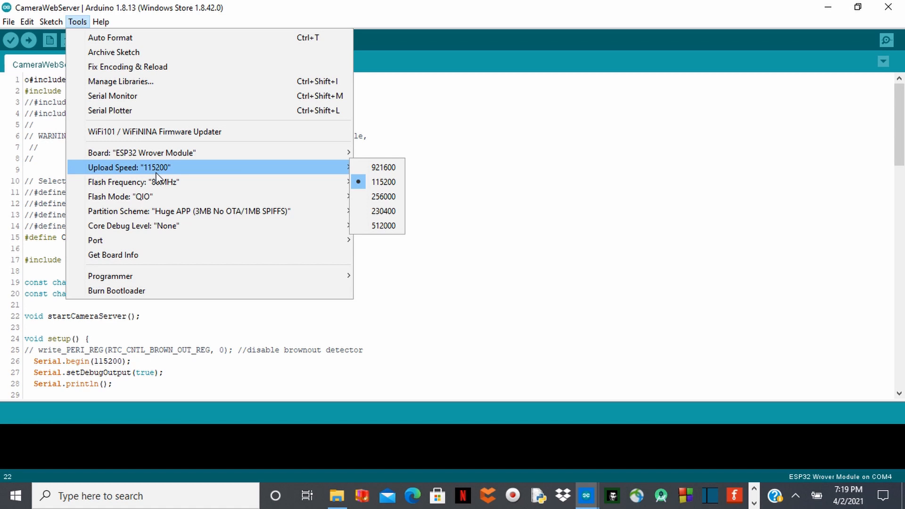
mouse_move(164, 171)
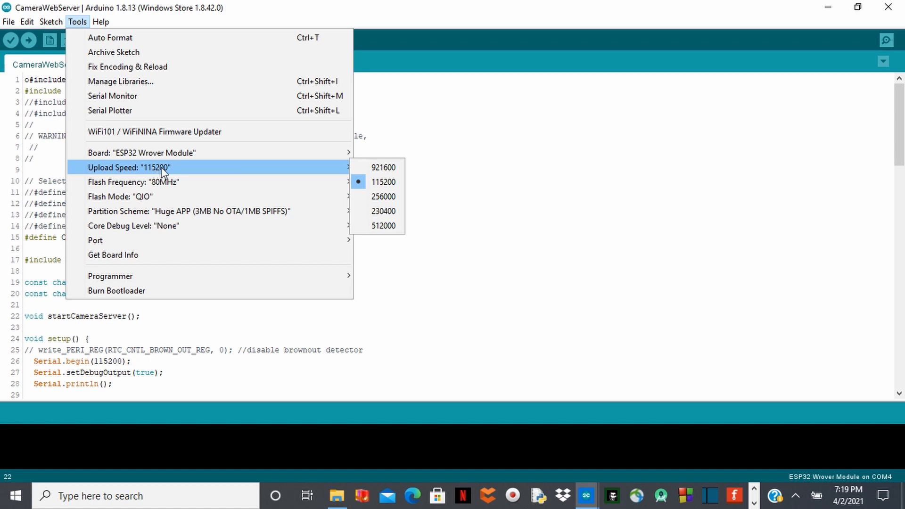
mouse_move(244, 177)
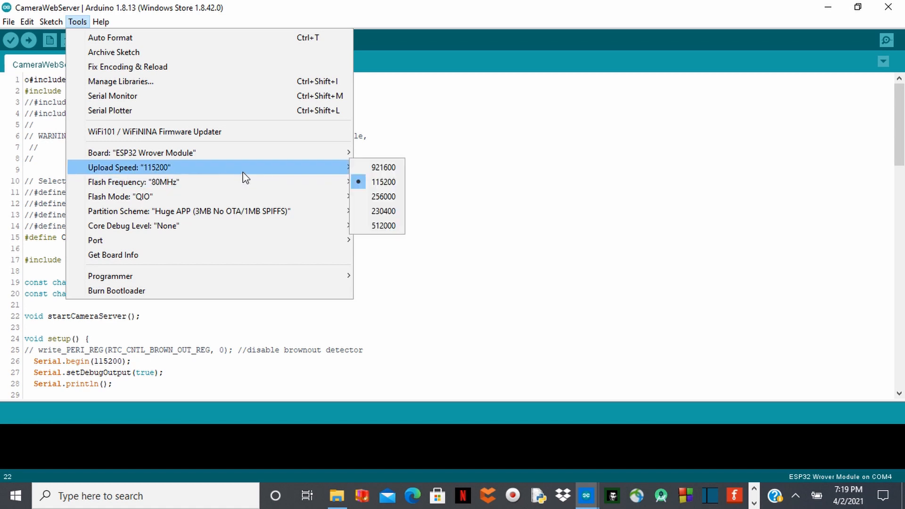
mouse_move(214, 182)
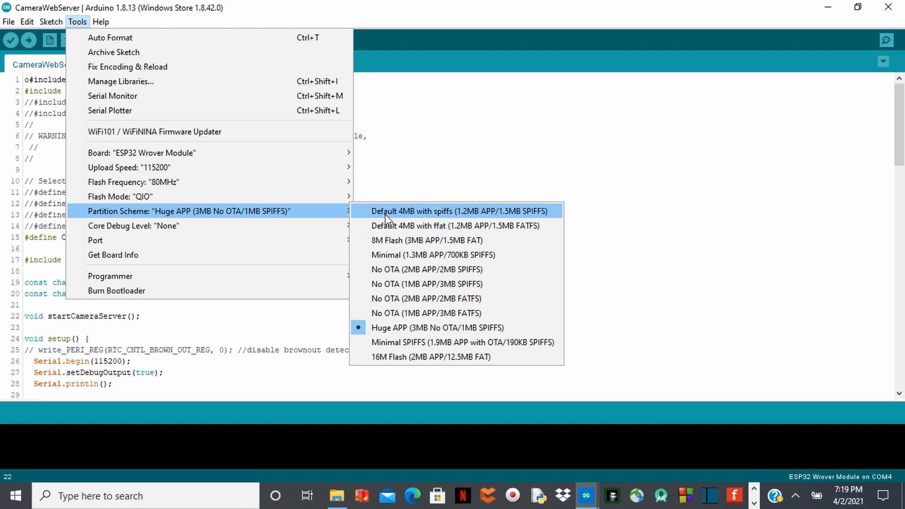
mouse_move(397, 327)
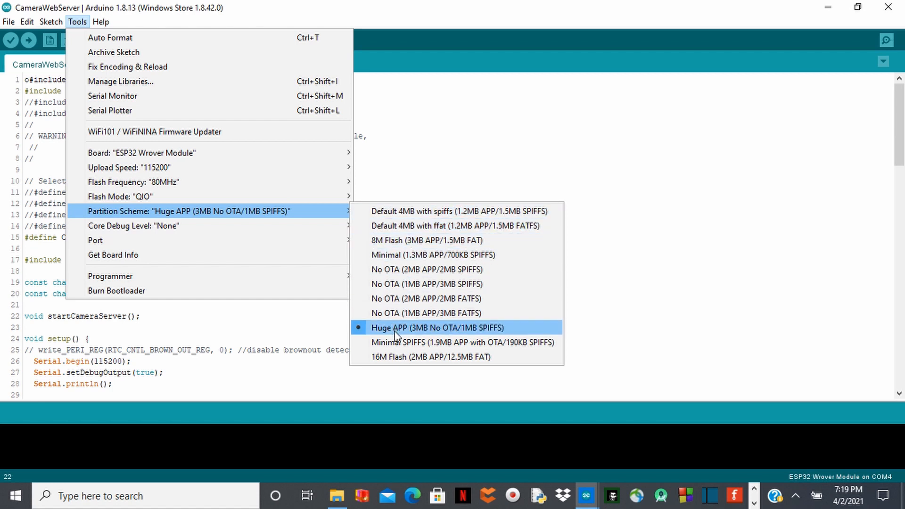
mouse_move(231, 243)
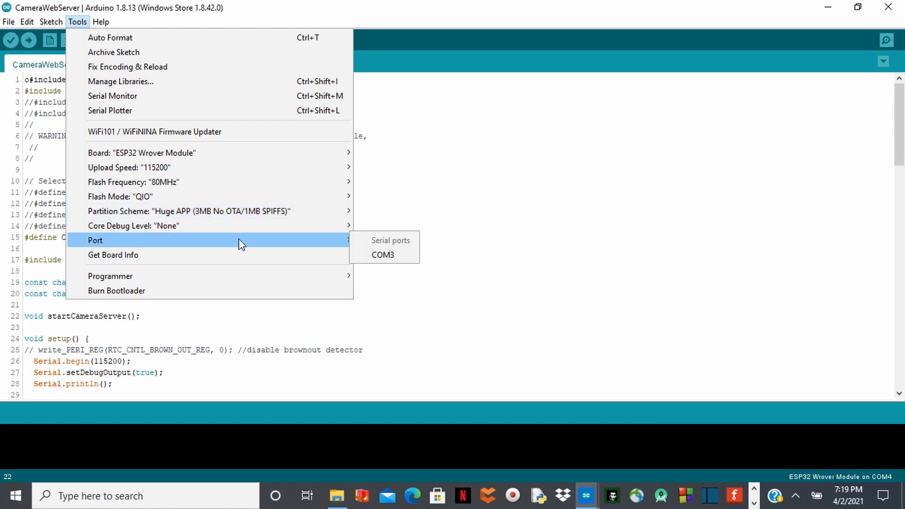
mouse_move(251, 245)
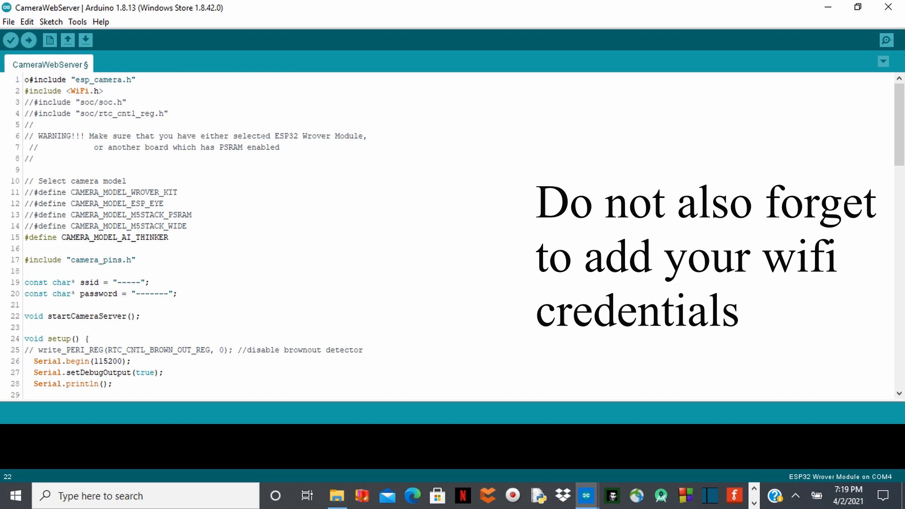
Return focus to the CameraWebServer sketch after checking Huge APP partition and COM3 port.
left_click(26, 90)
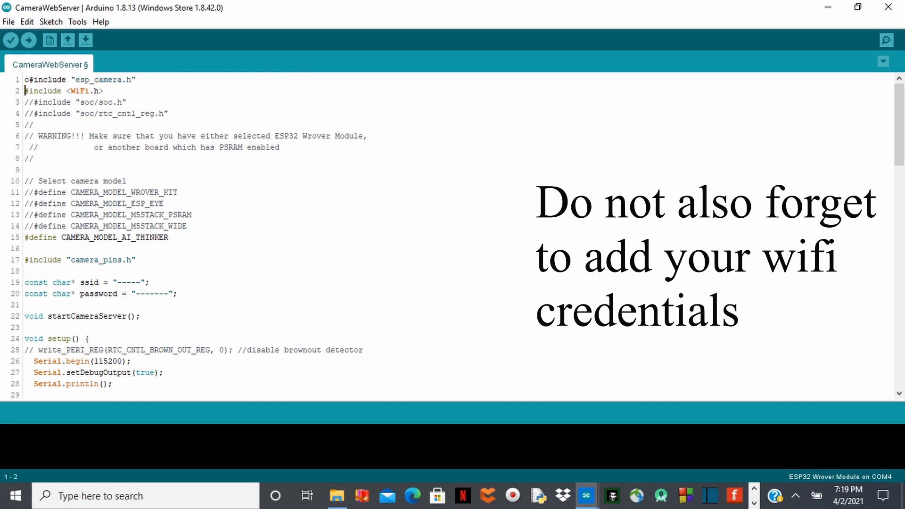